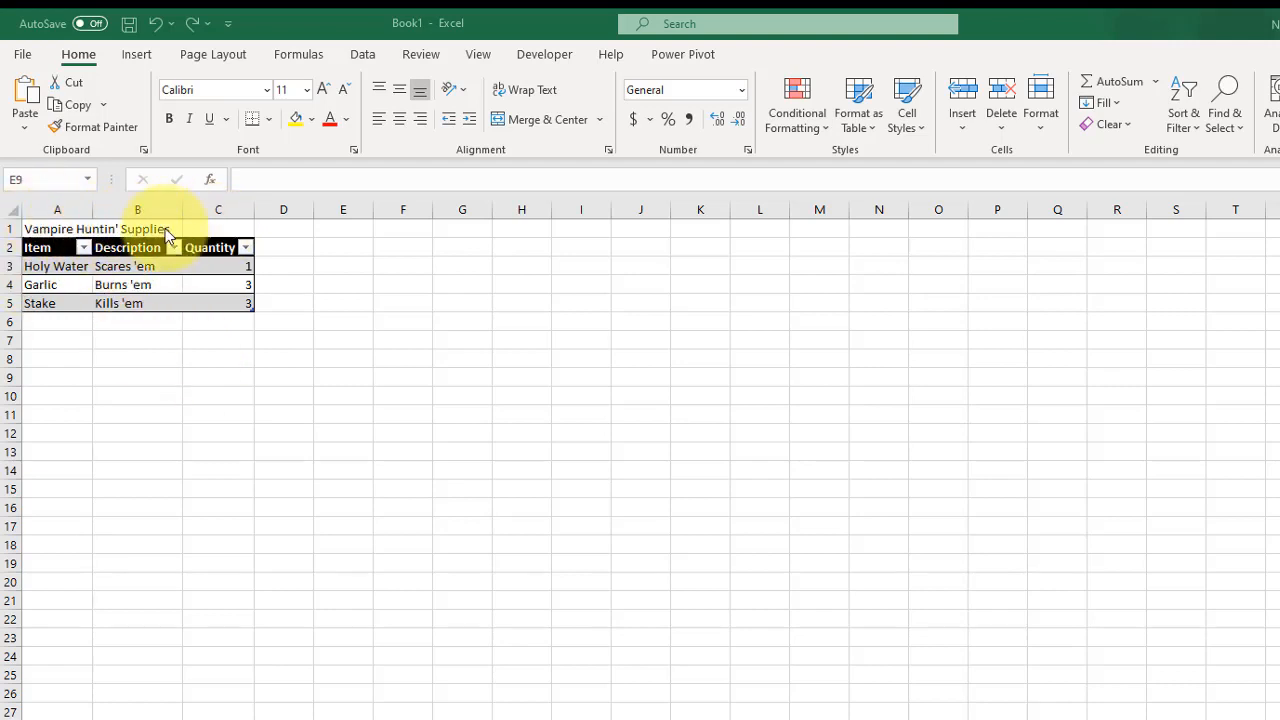
pyautogui.moveTo(368, 288)
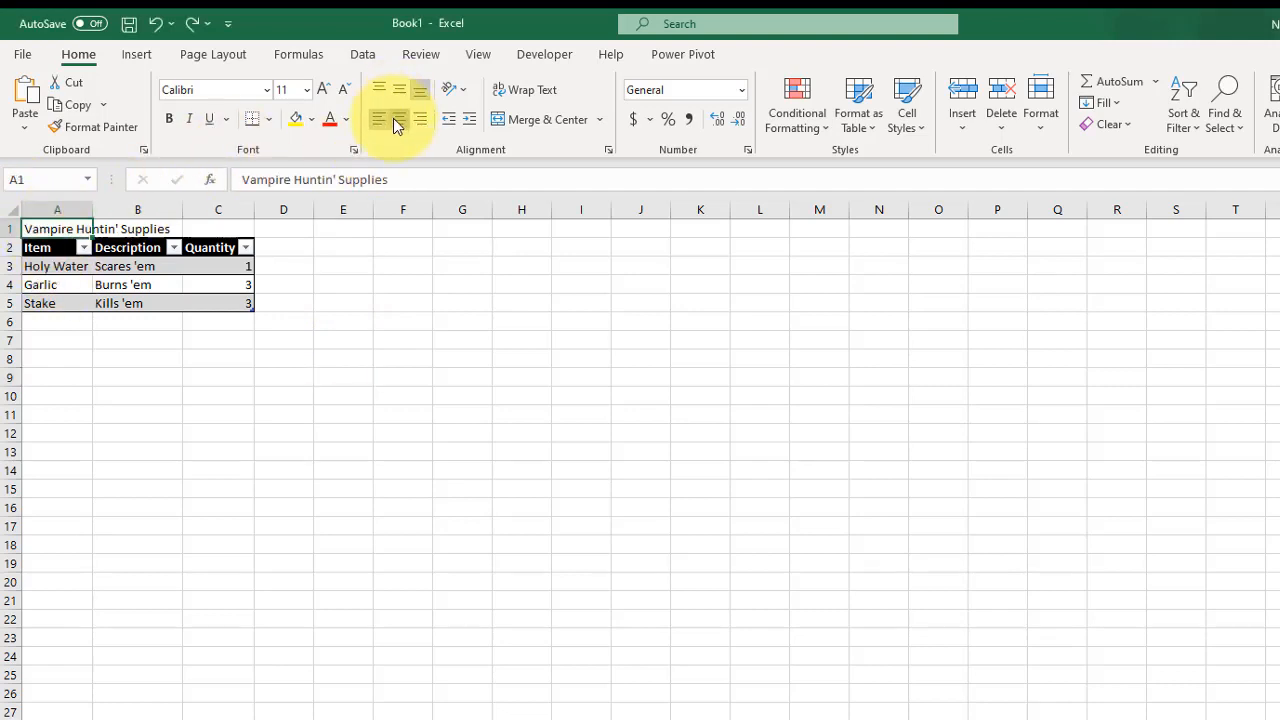
pyautogui.moveTo(378, 120)
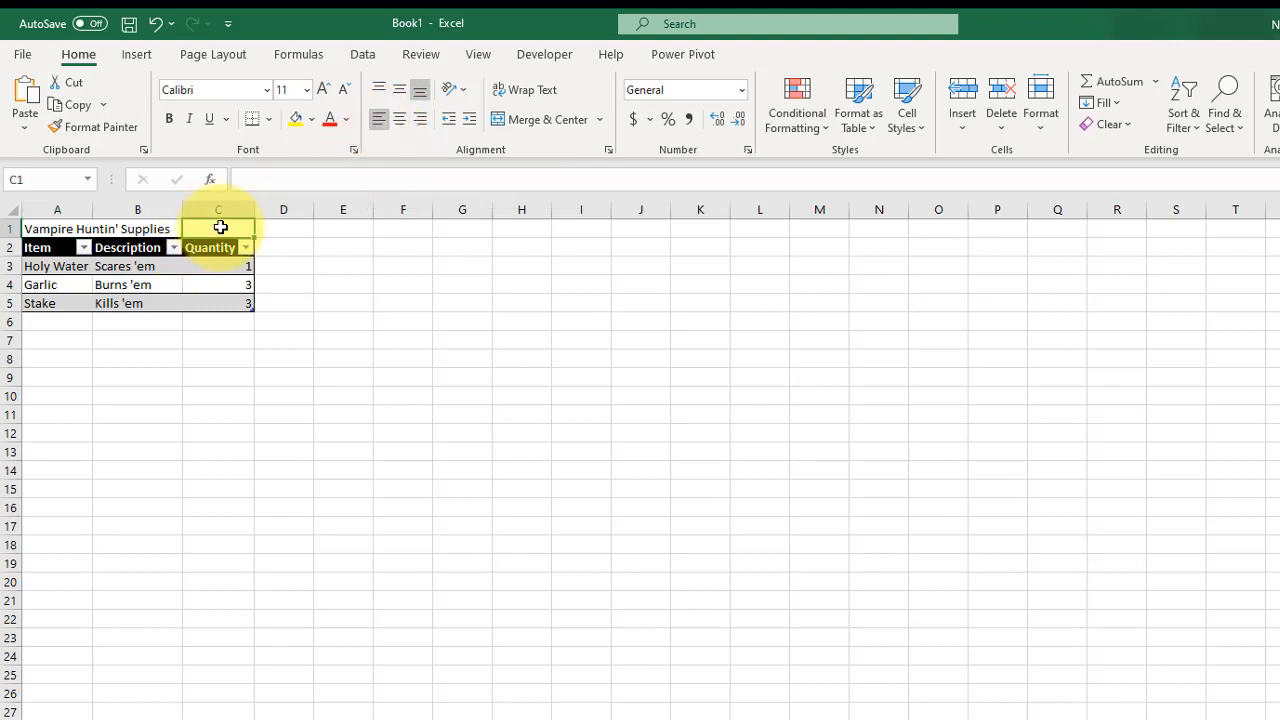
# Step: Select title cells A1:C1 and bring up their context menu
pyautogui.click(56, 228)
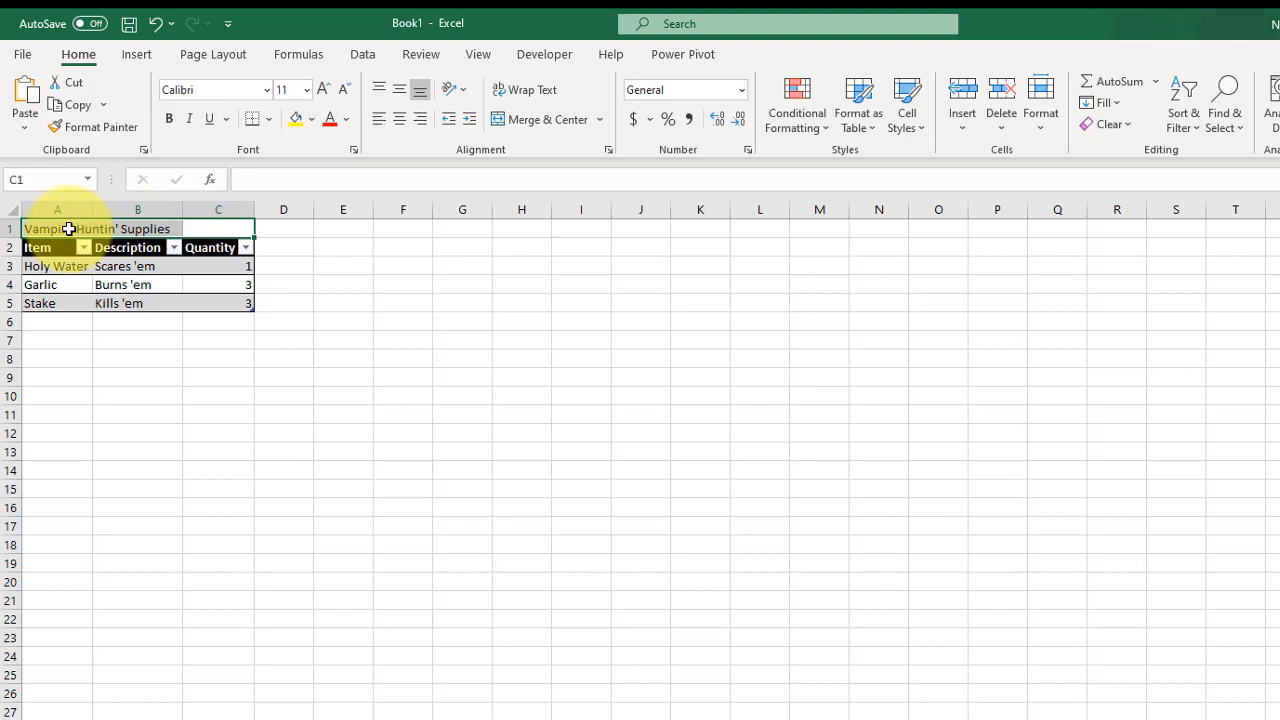
pyautogui.rightClick(56, 228)
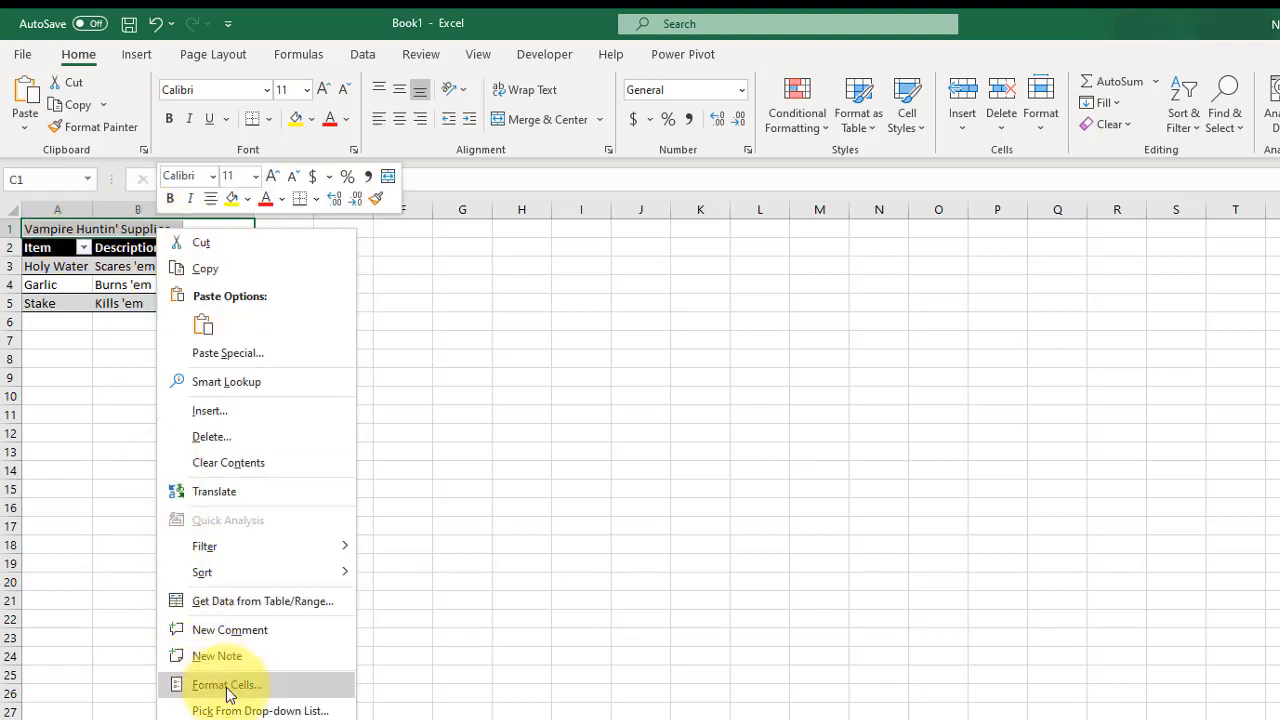
# Step: In Format Cells Alignment settings, switch on Merge cells for A1:C1
pyautogui.click(224, 684)
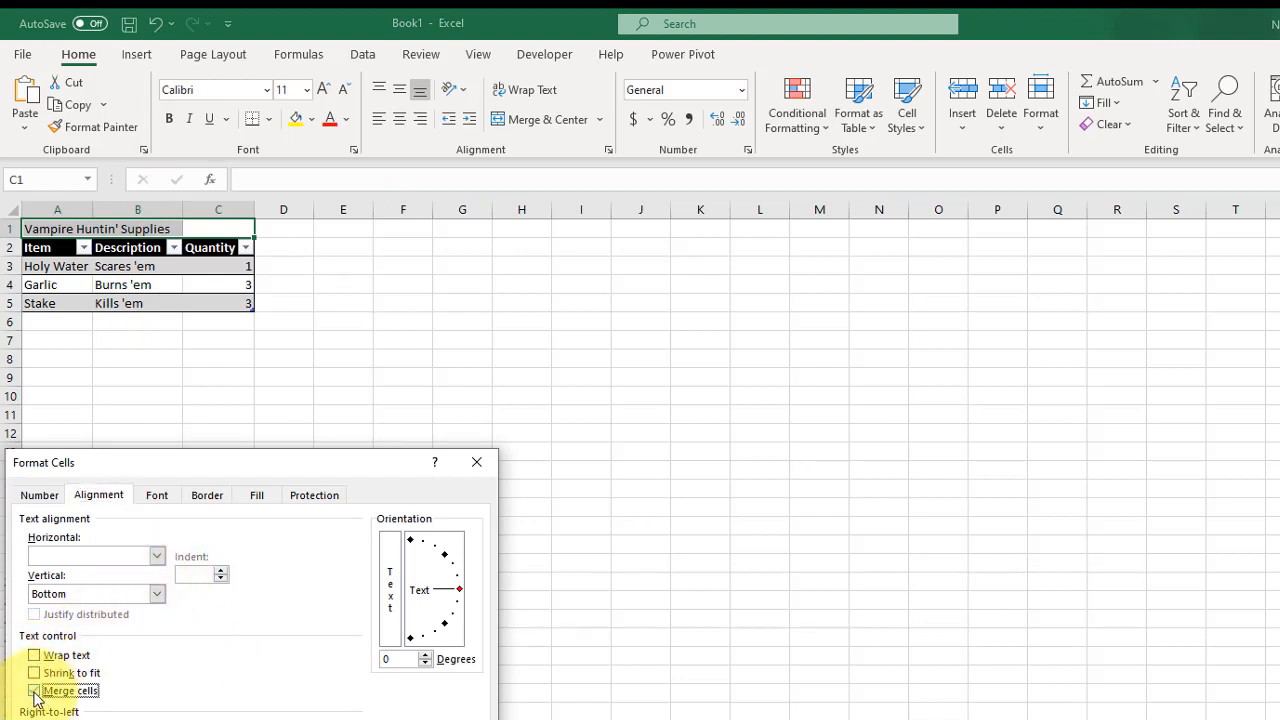
pyautogui.click(34, 690)
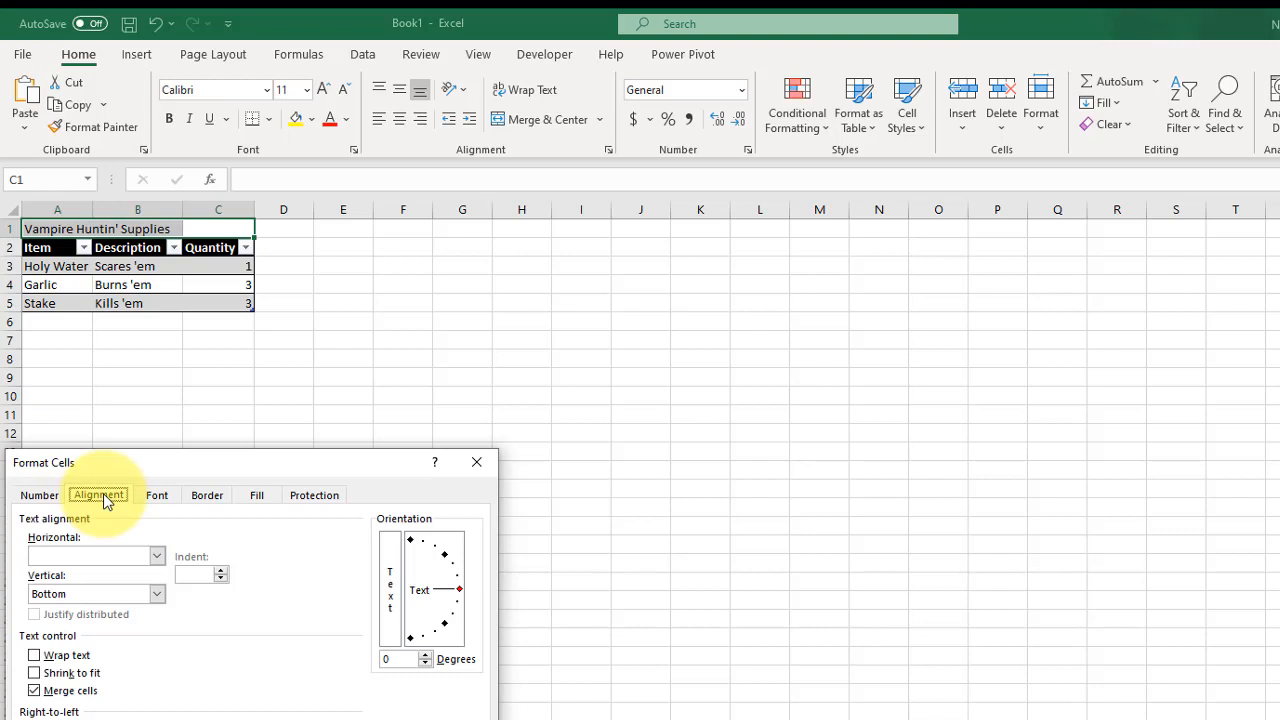